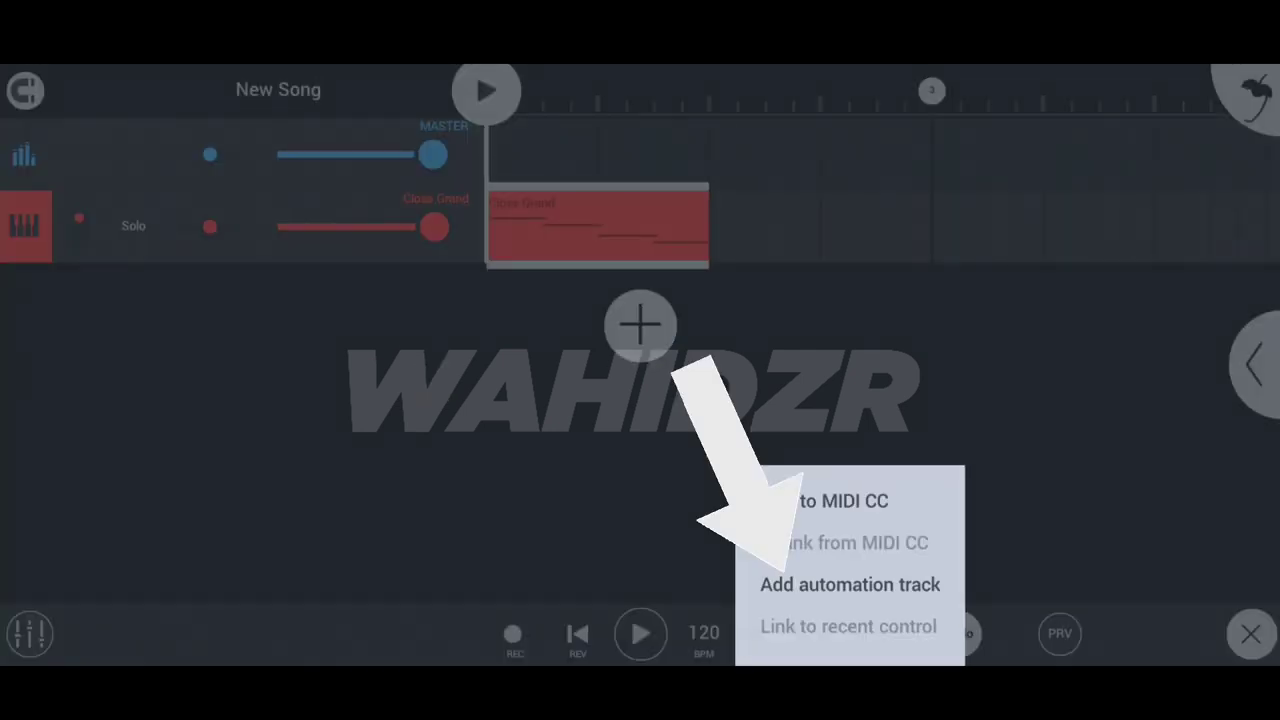
Add a Level automation track to the Close Grand piano and draw its first envelope points
click(848, 584)
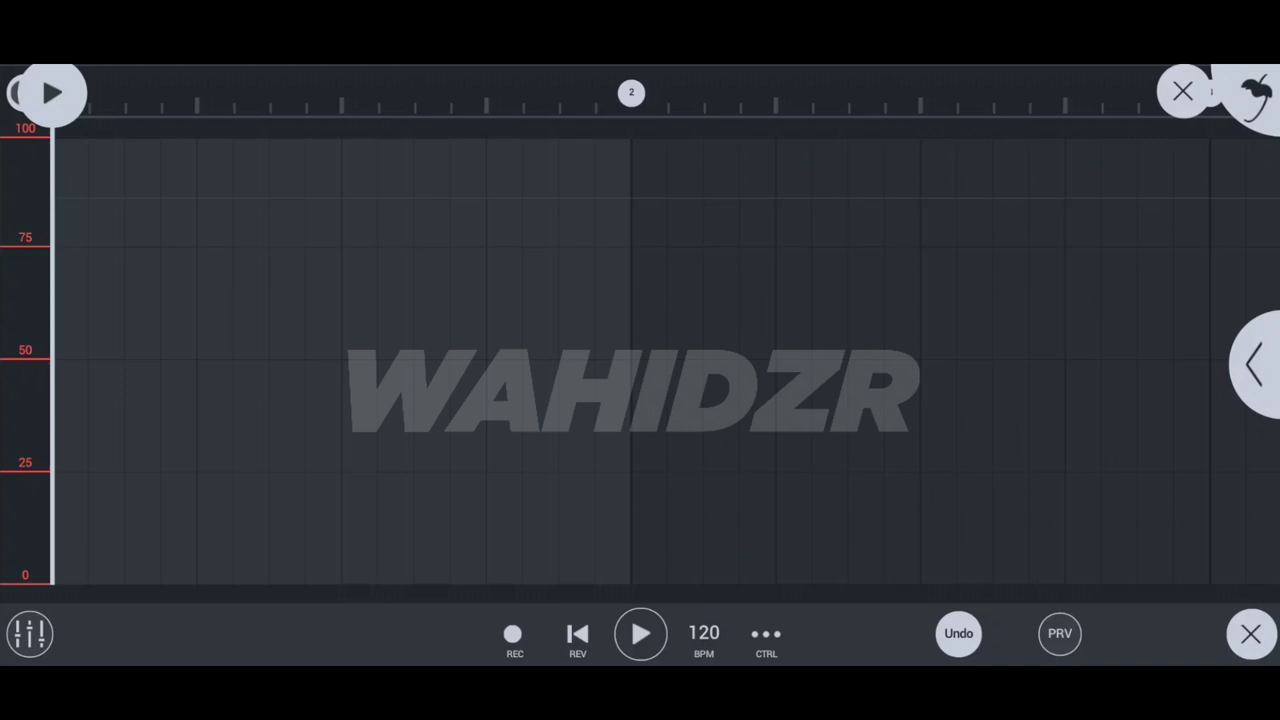
click(88, 258)
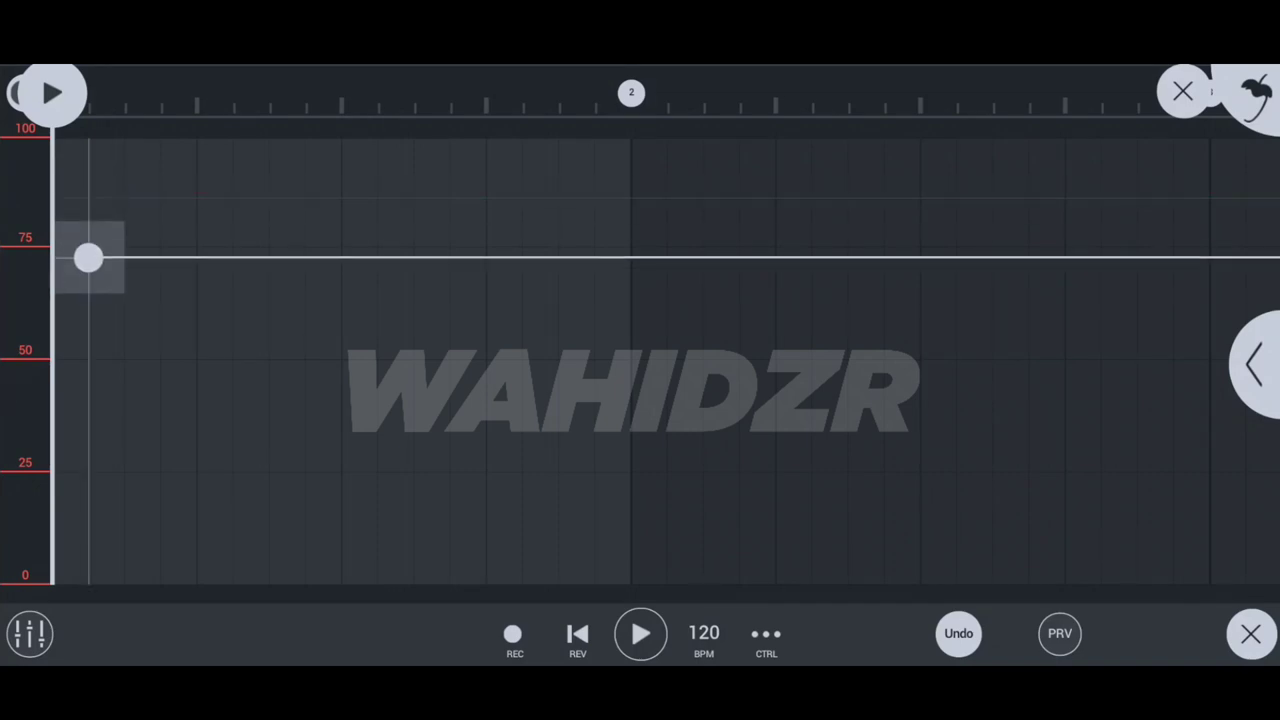
drag(88, 258, 198, 218)
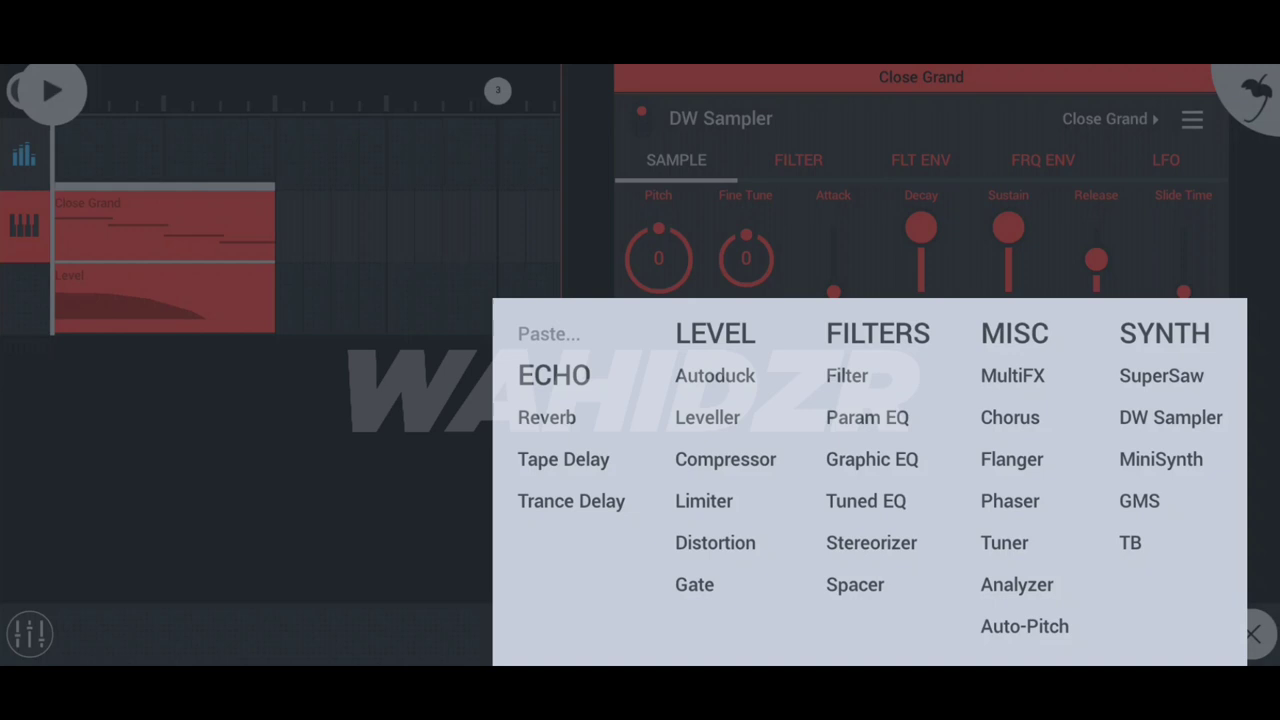
Add a second point near the start of the Level envelope so the level dips slightly
click(846, 376)
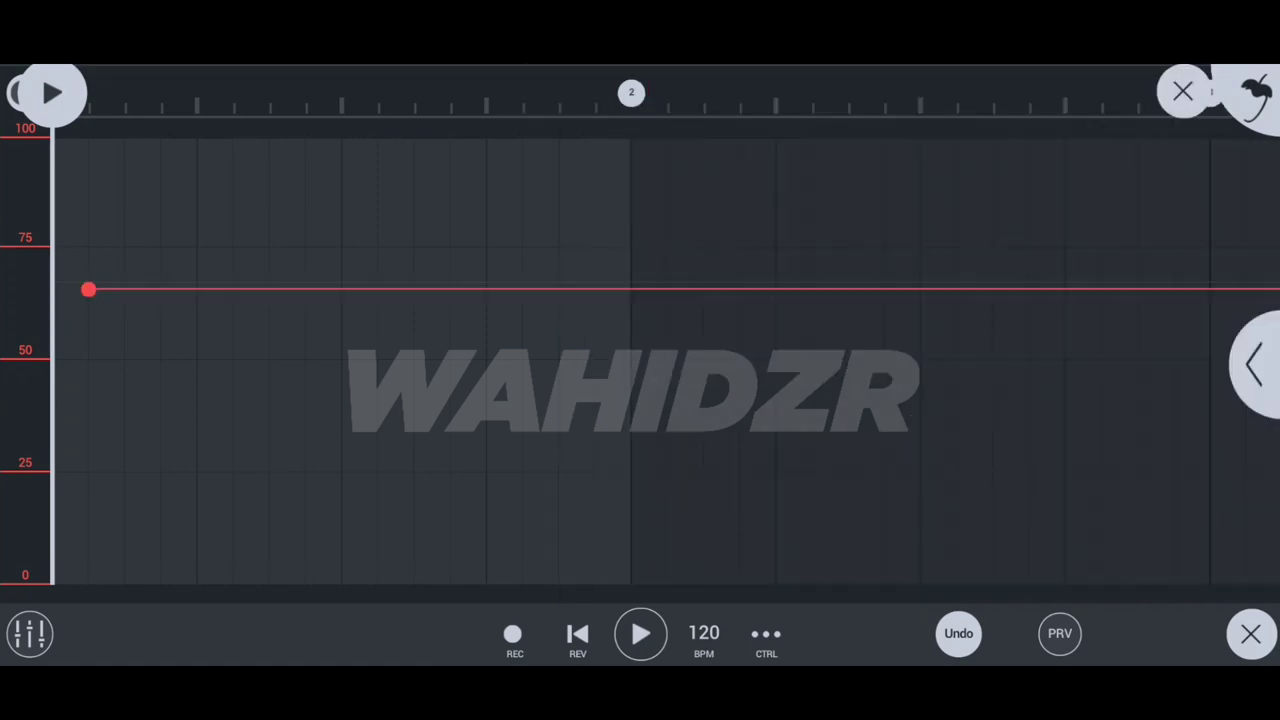
drag(88, 290, 232, 290)
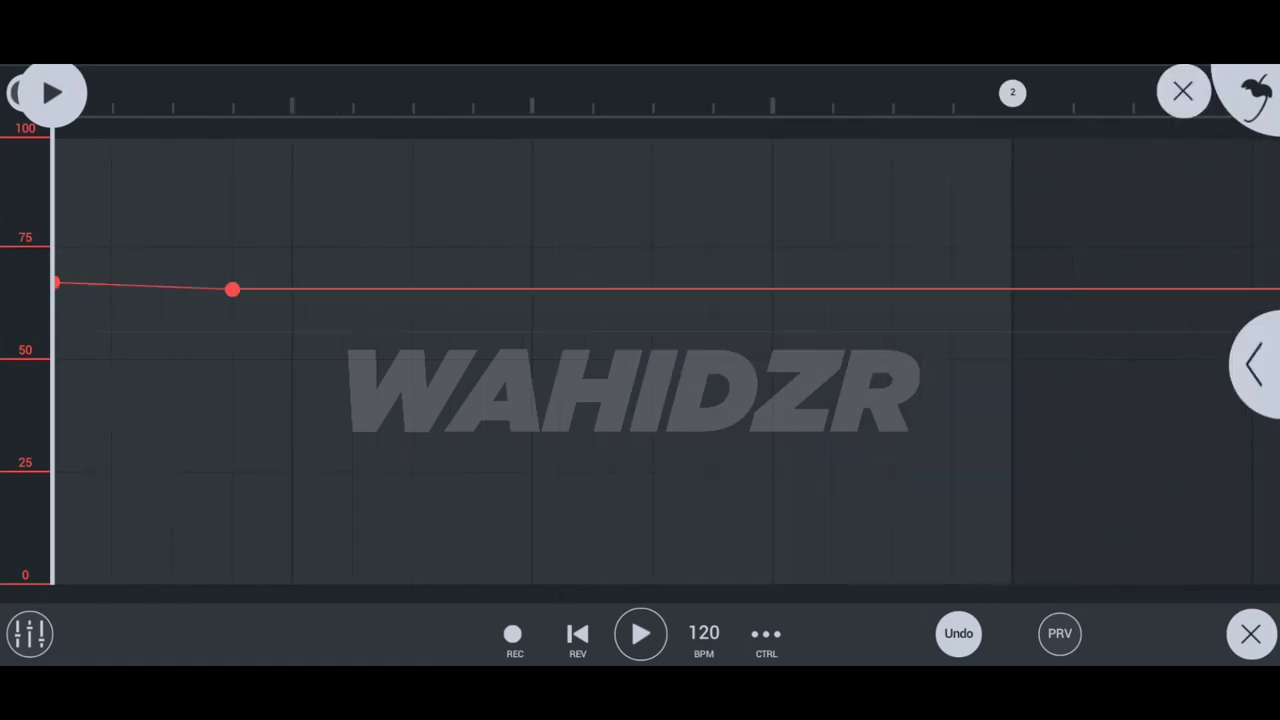
drag(232, 290, 1012, 342)
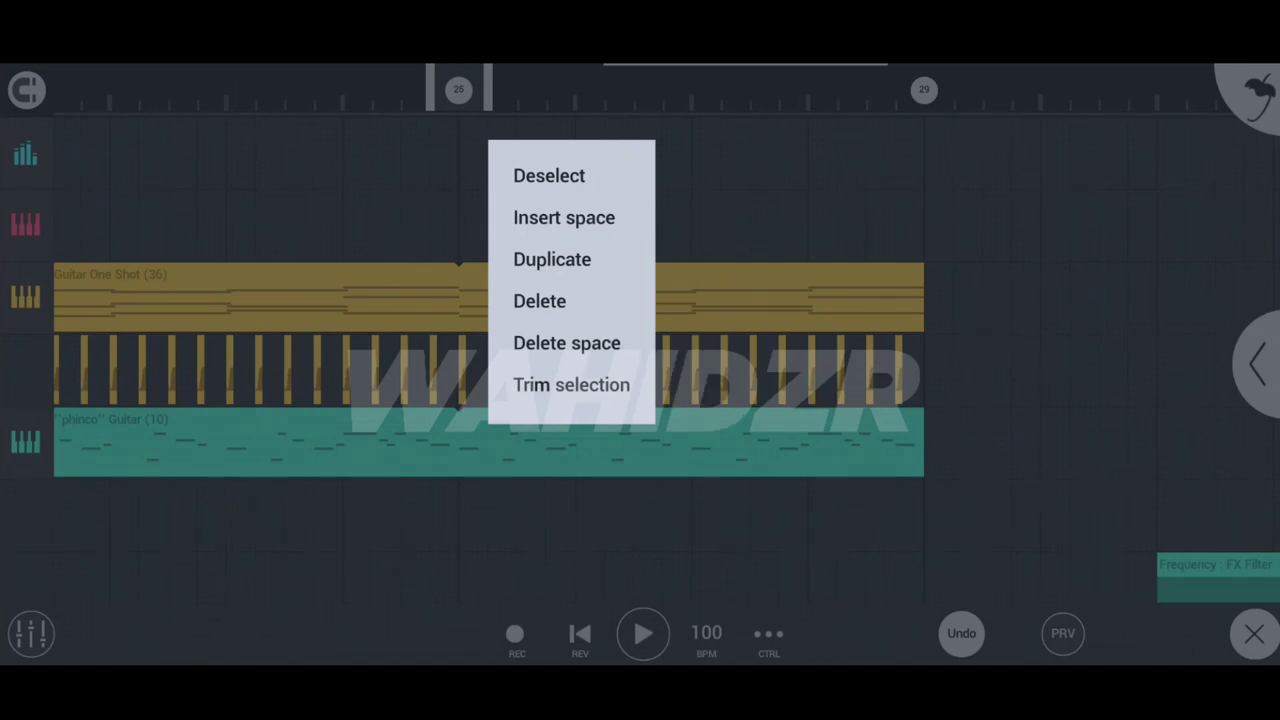
Apply the insert/delete space edit to the selected bars of the guitar arrangement
click(548, 176)
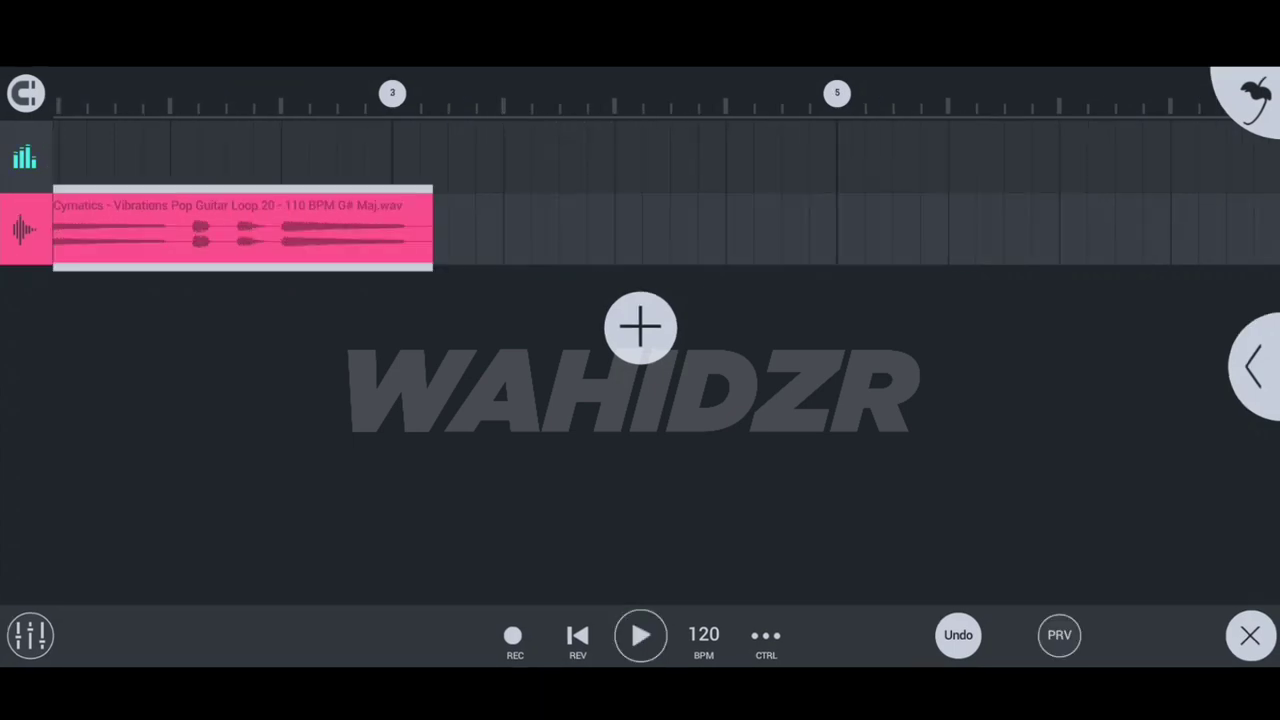
Set the guitar loop's Pitch to 12 in its channel panel and sync it to the song tempo
click(240, 230)
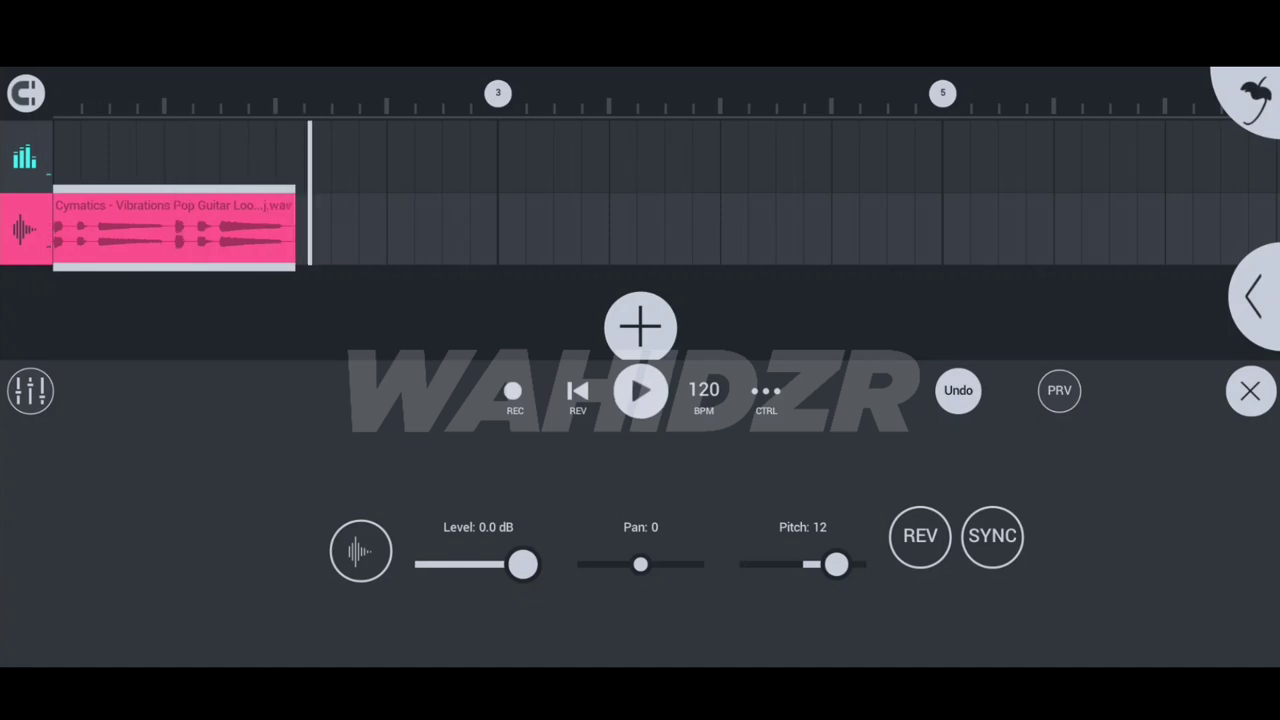
click(640, 390)
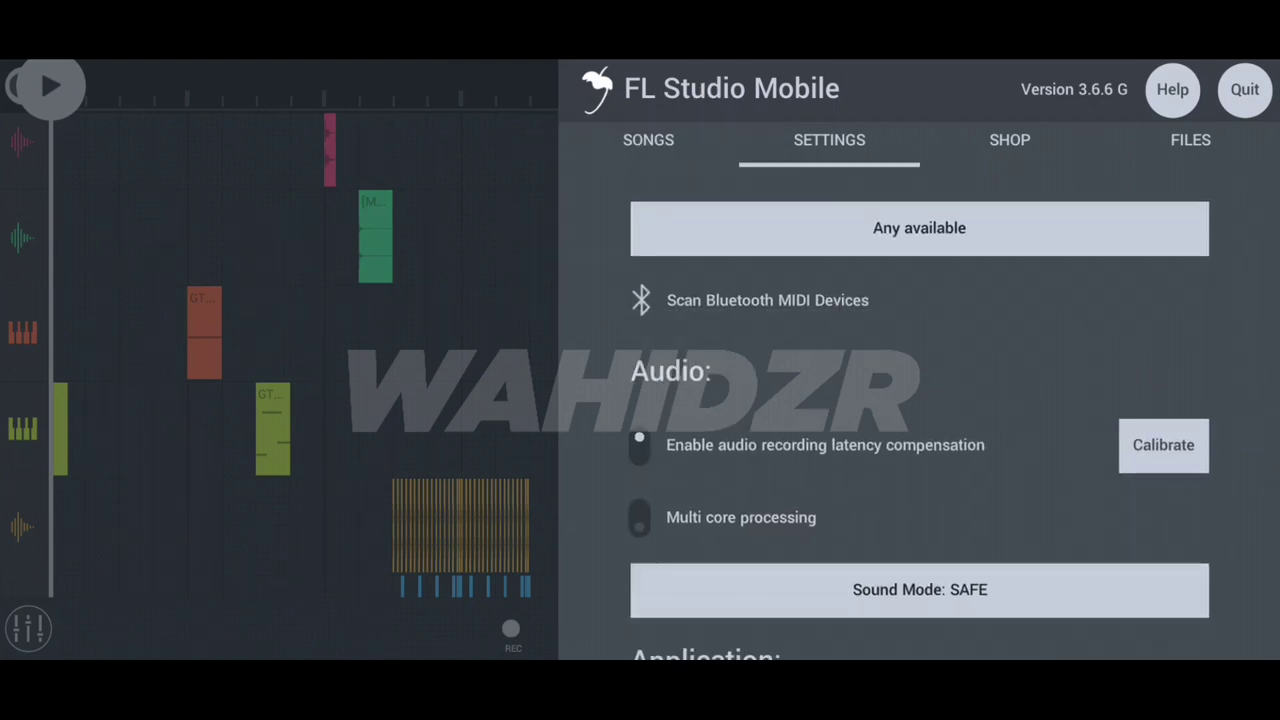
Scroll the settings to the Audio section's Multi core processing toggle
scroll(down, 3)
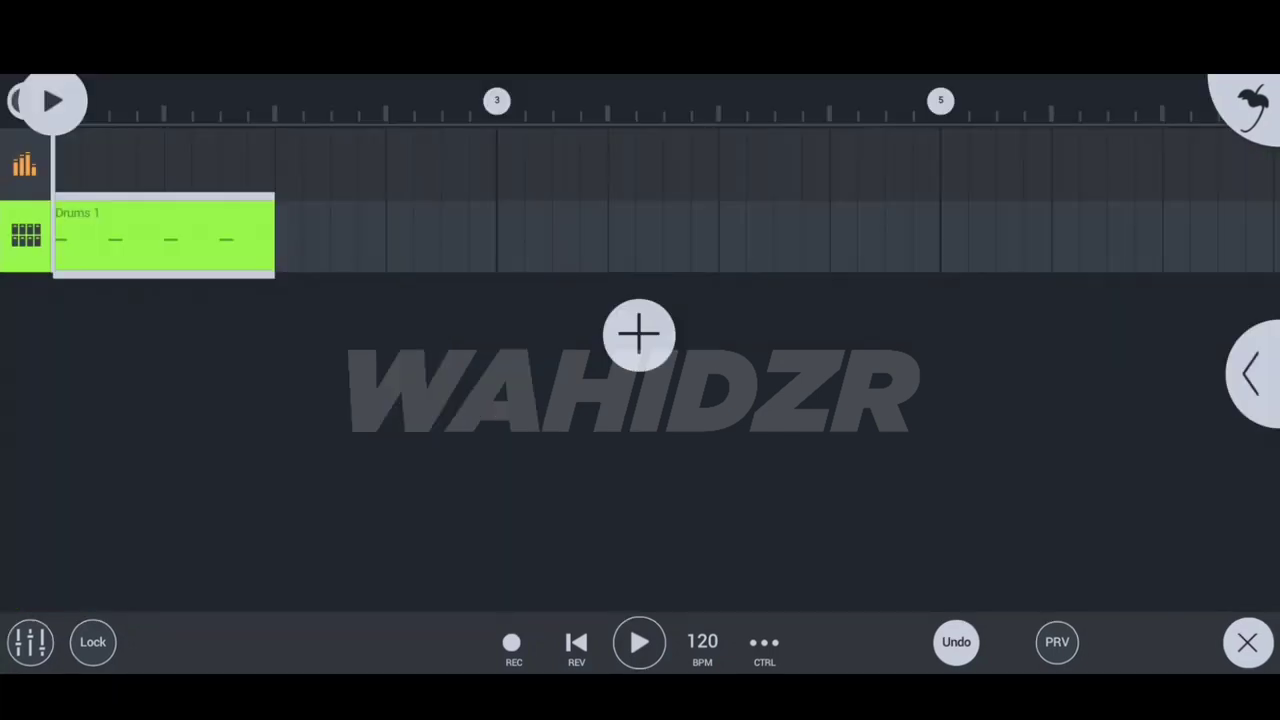
Add an Effect Track (AUX) and load it with Filter and Leveller effects
click(640, 336)
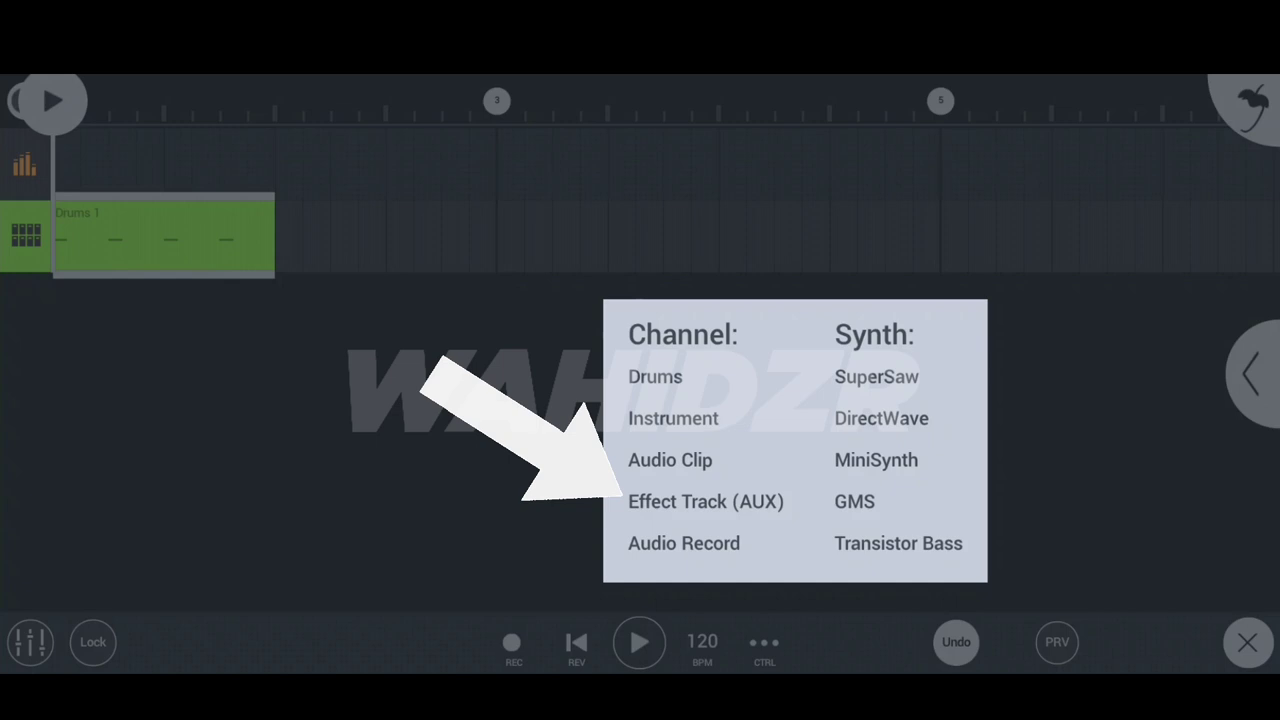
click(704, 500)
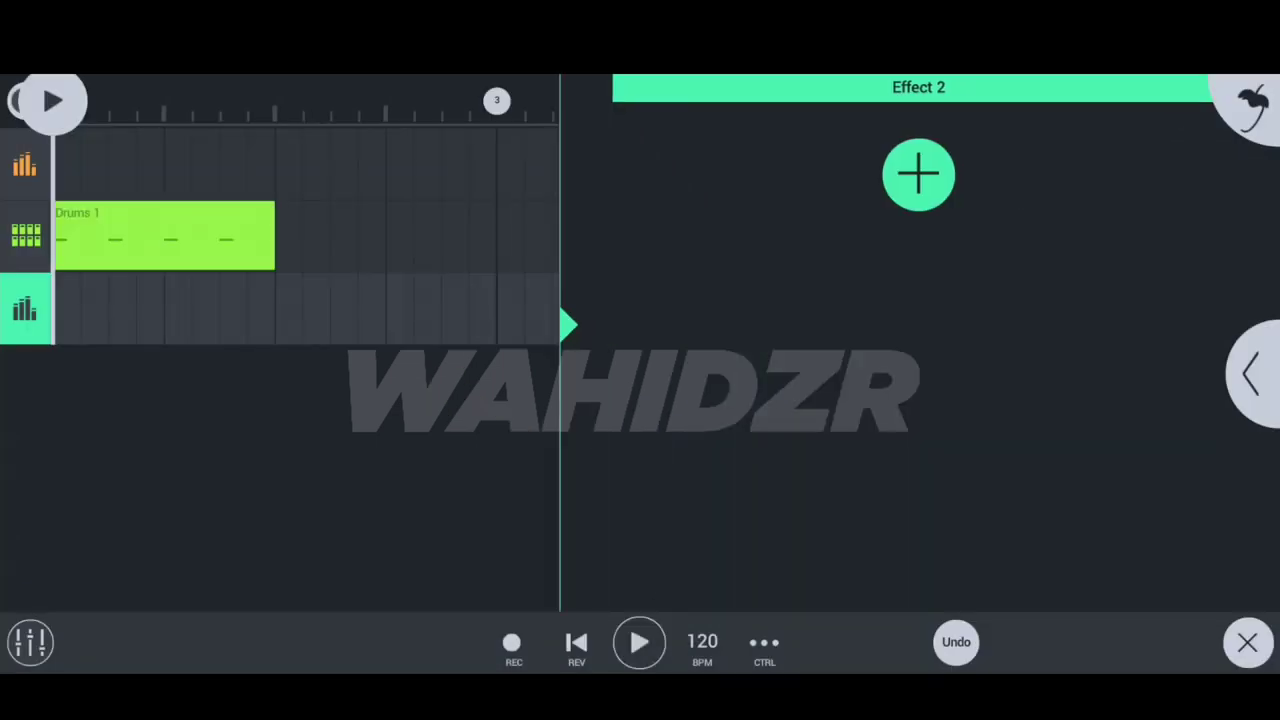
click(164, 236)
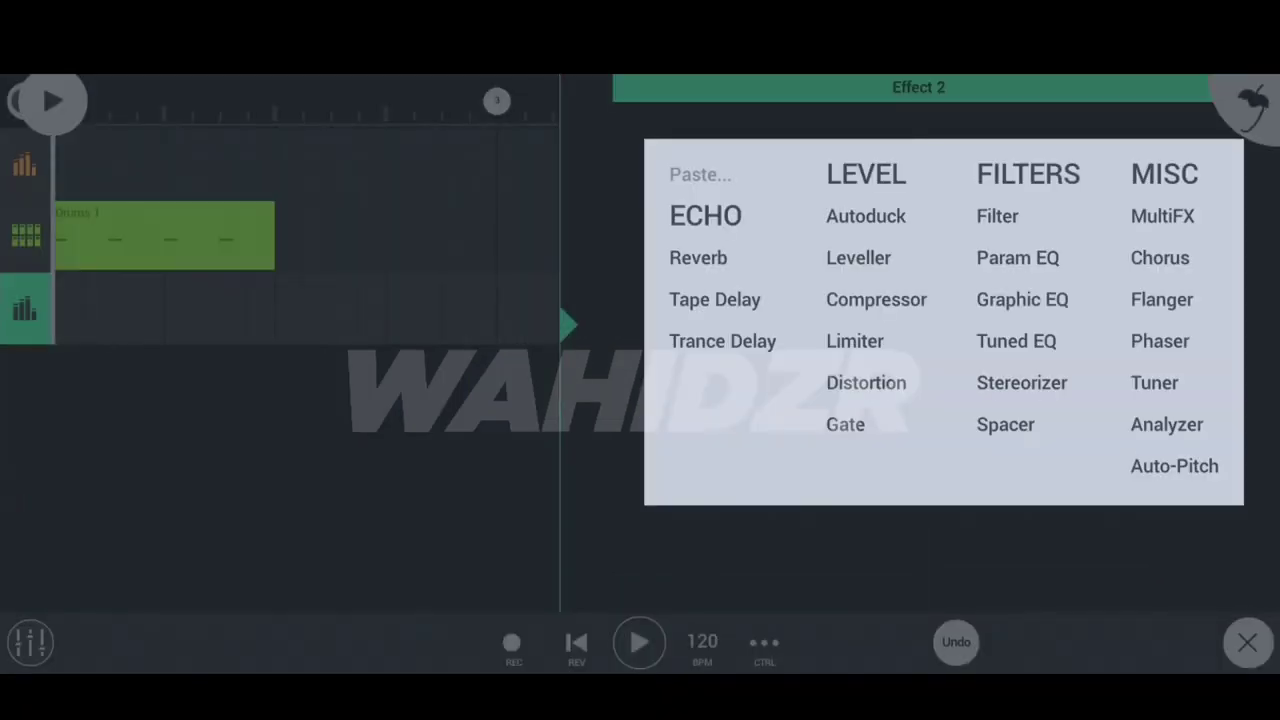
click(996, 216)
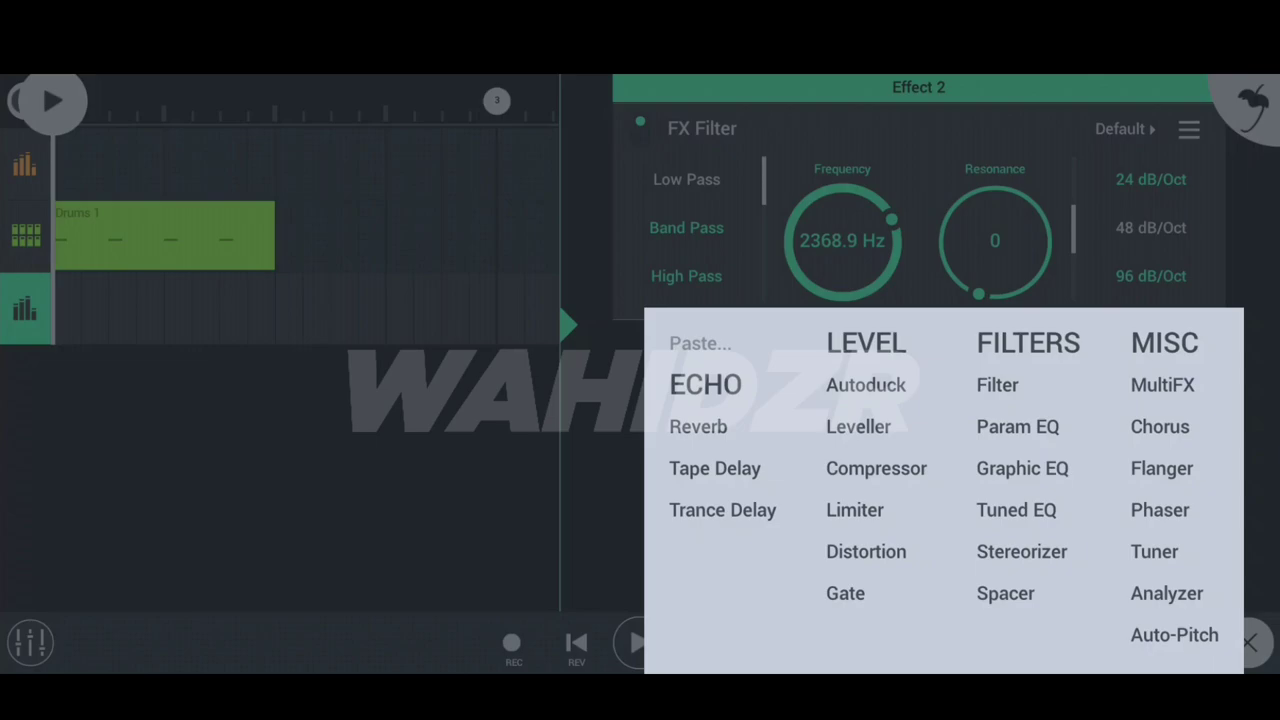
click(858, 426)
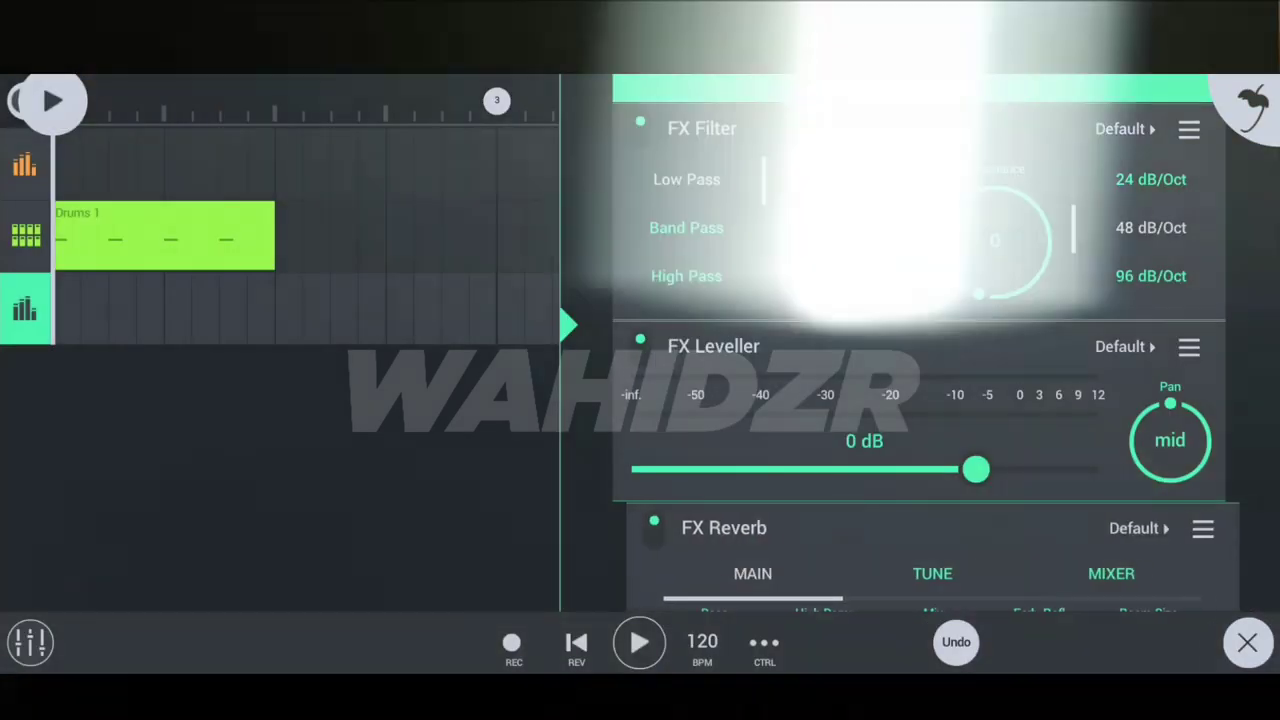